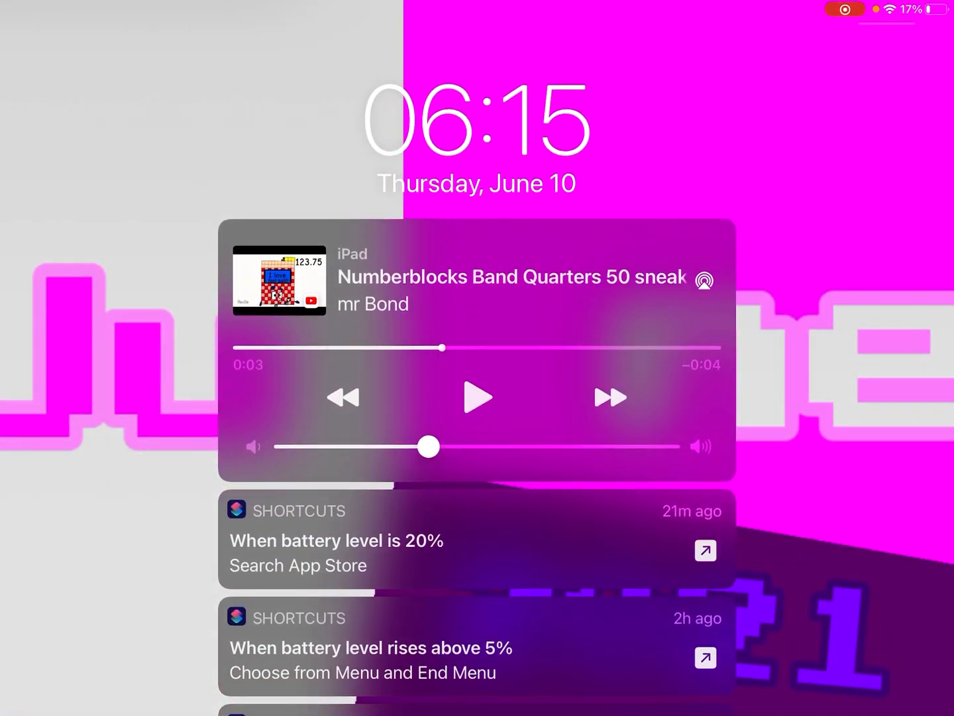
# Unlock from the Lock Screen and bring up the App Switcher of recent apps.
pyautogui.click(610, 398)
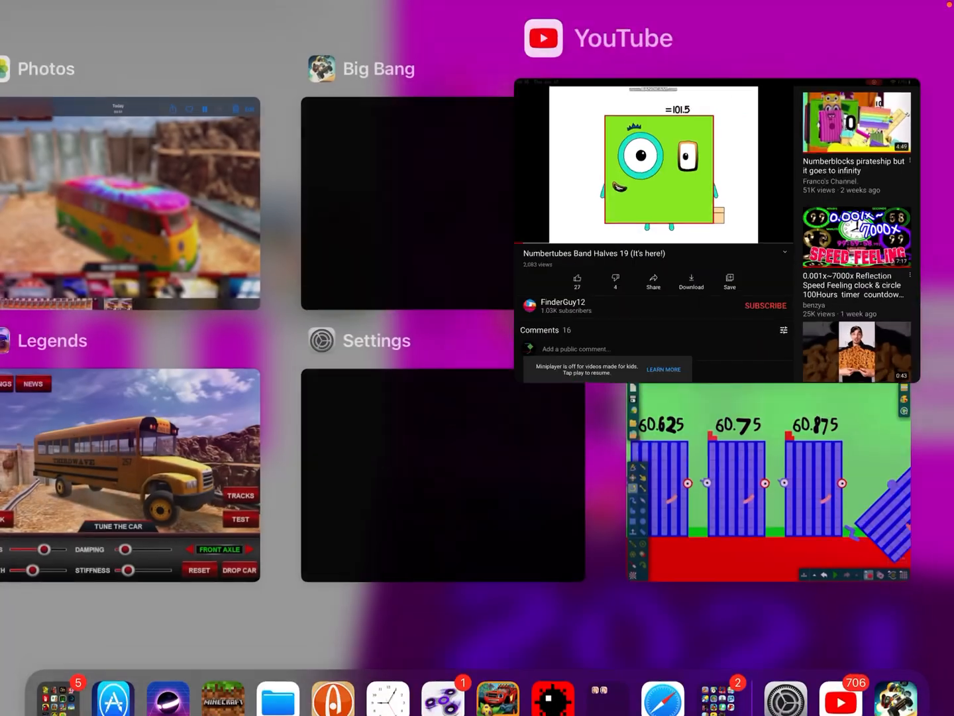
# Lock the iPad, expand the Screen Recording control and switch Microphone audio on.
pyautogui.click(768, 484)
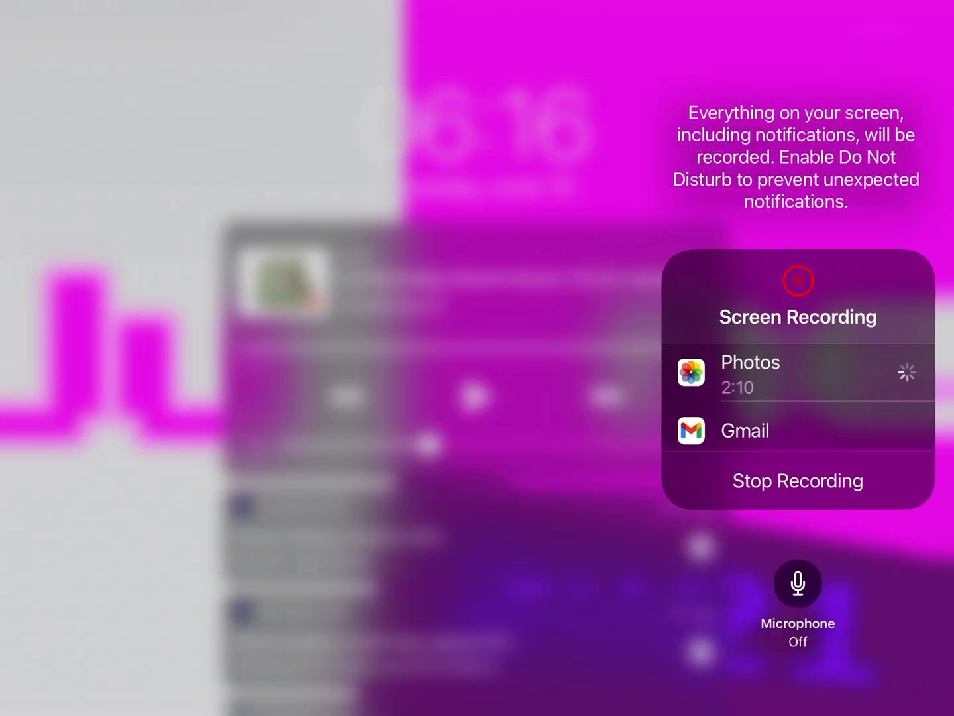
pyautogui.click(798, 583)
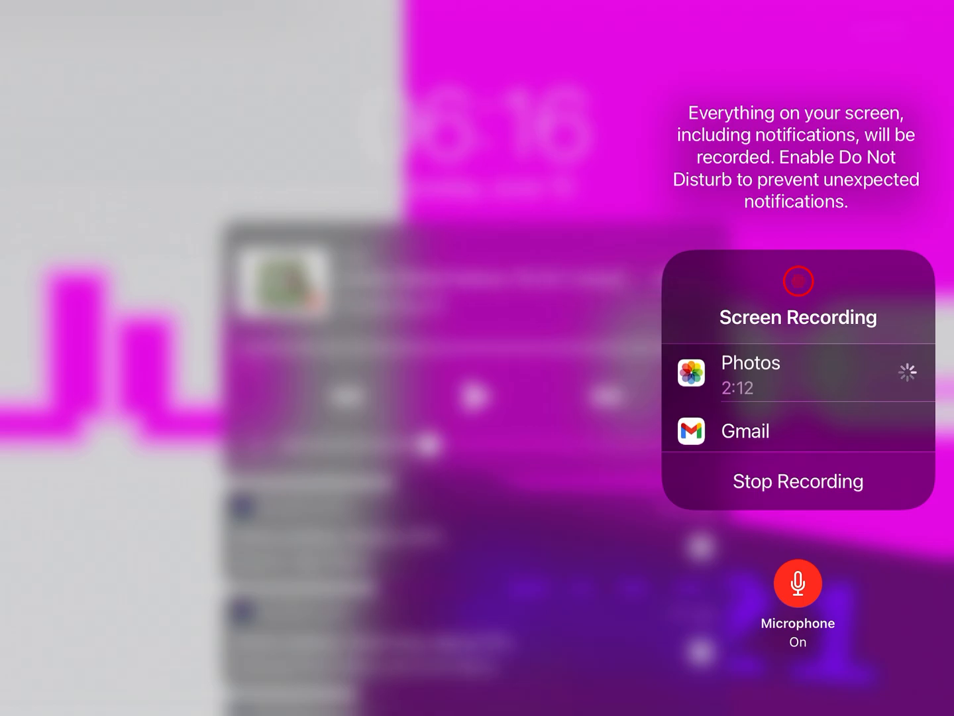